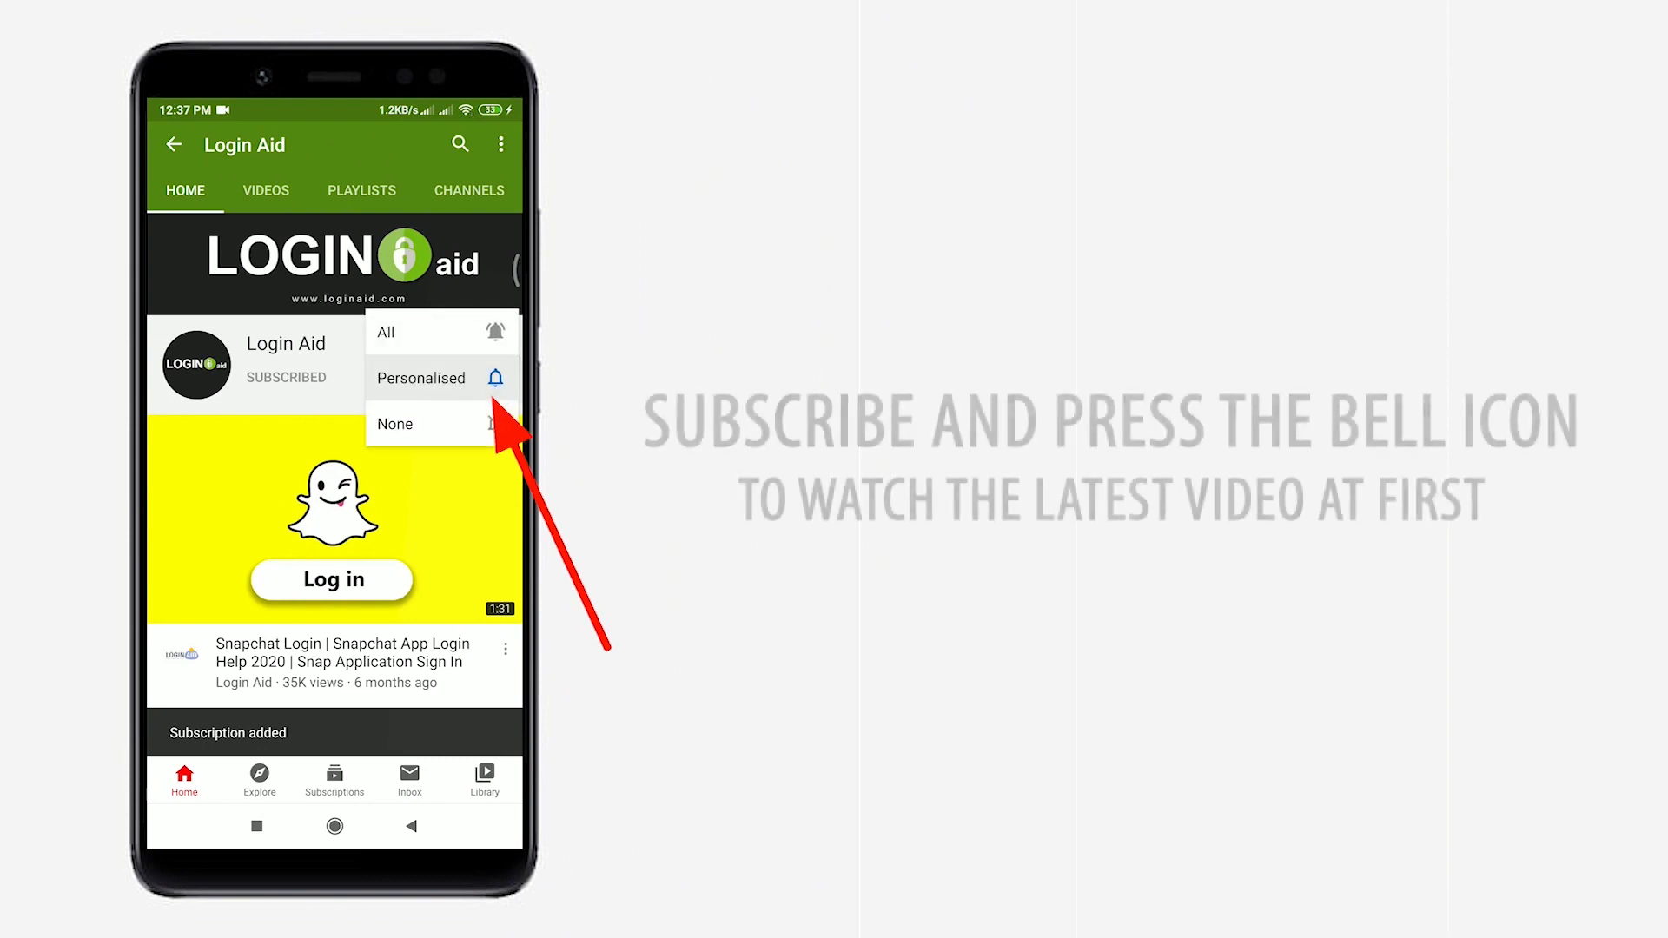
Add a new blank Chrome tab beside the existing ING Bank search tab
left_click(386, 332)
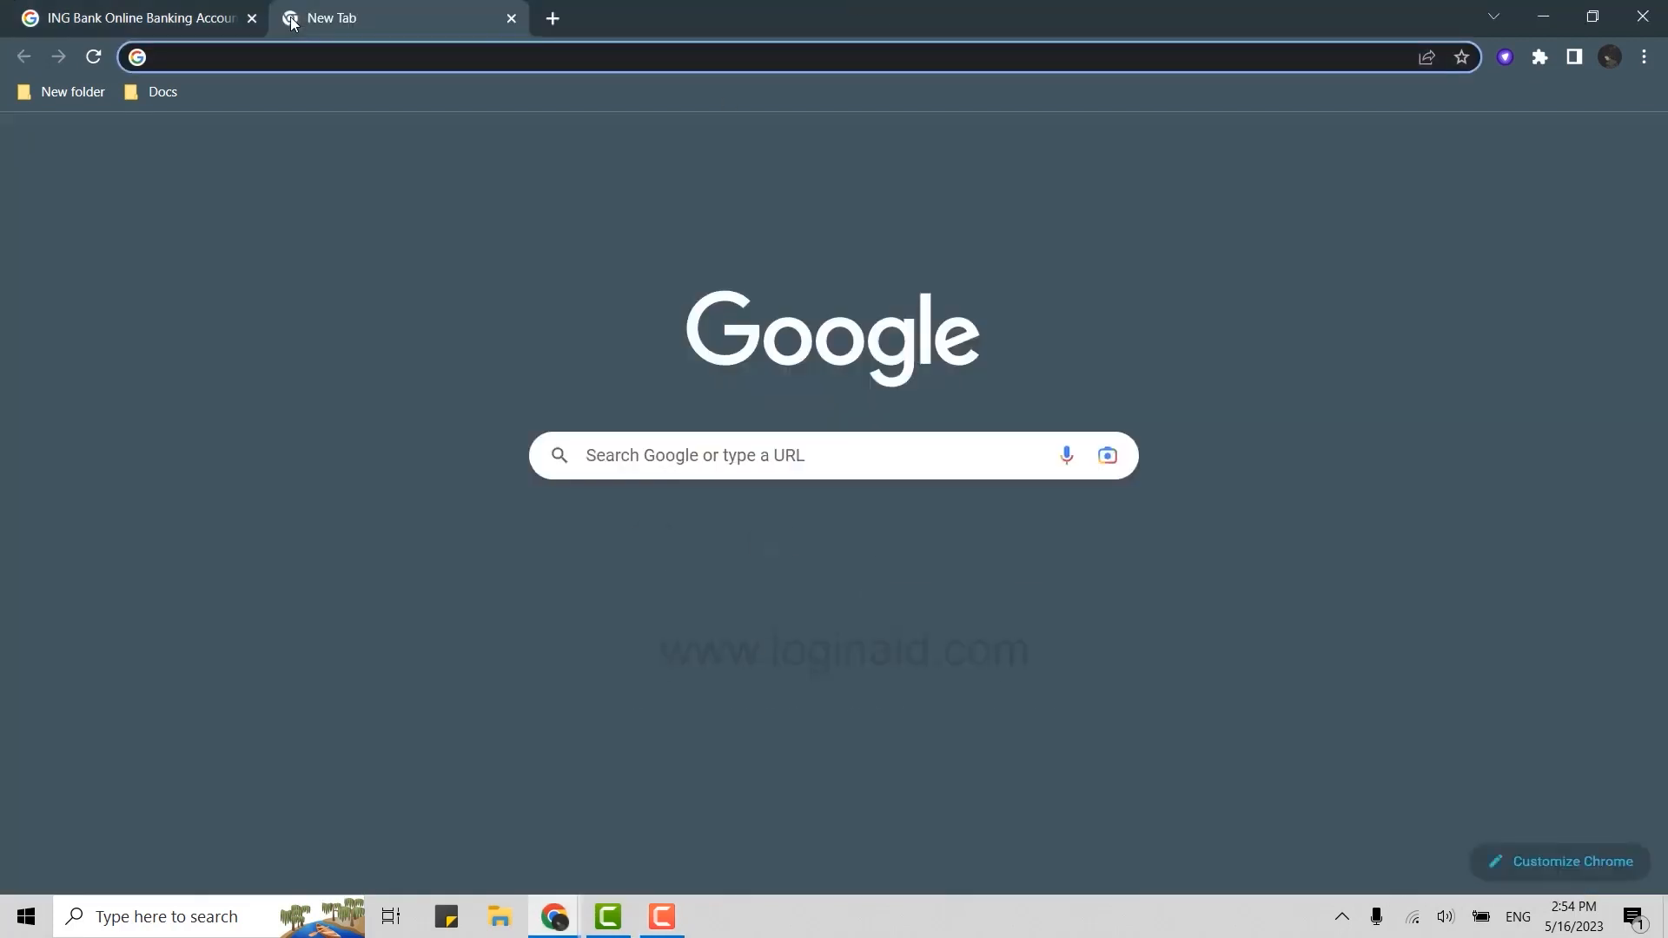
Navigate the new tab to the ING Australia homepage at ing.com.au
type("ingbank.com.")
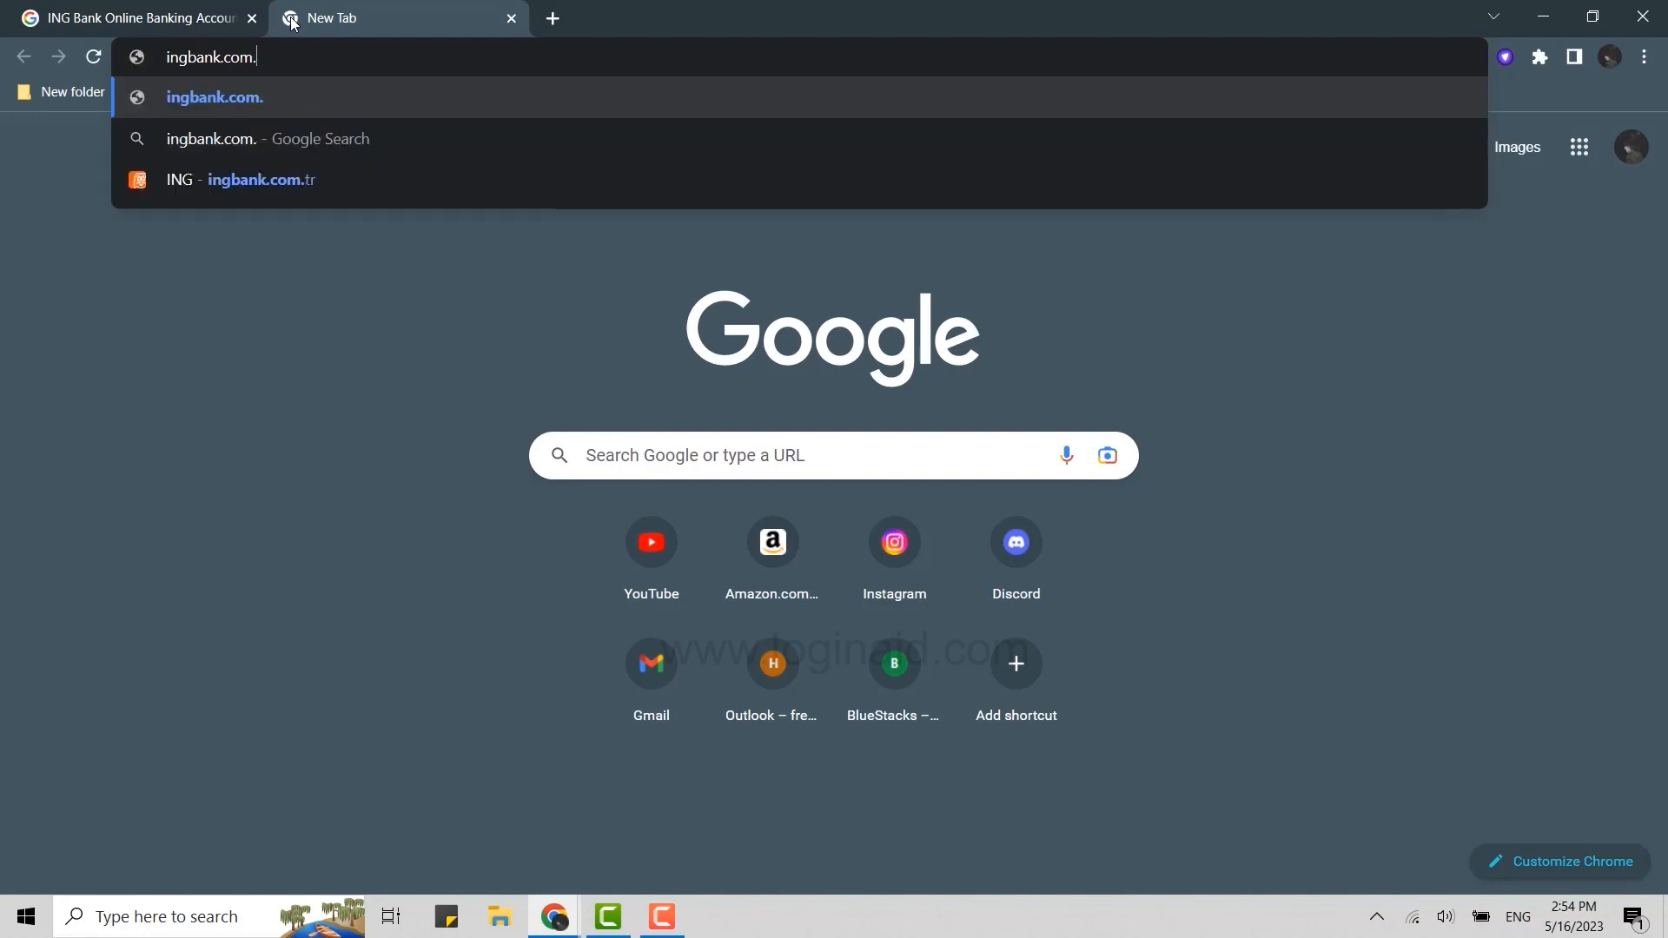
type("t")
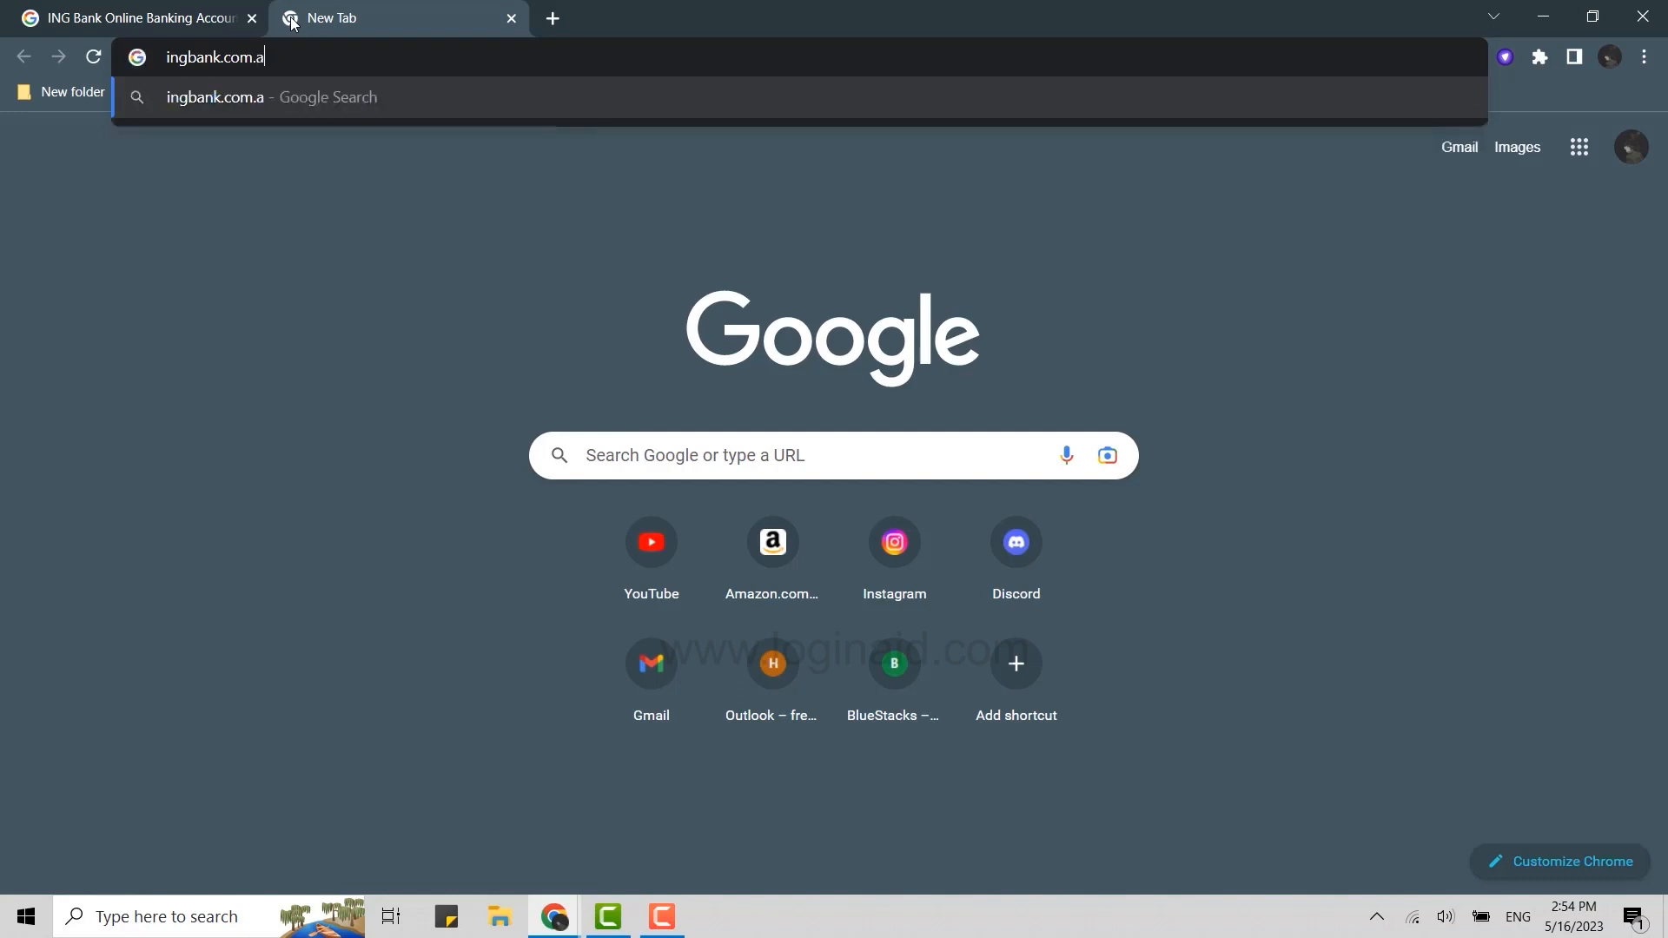
type("u")
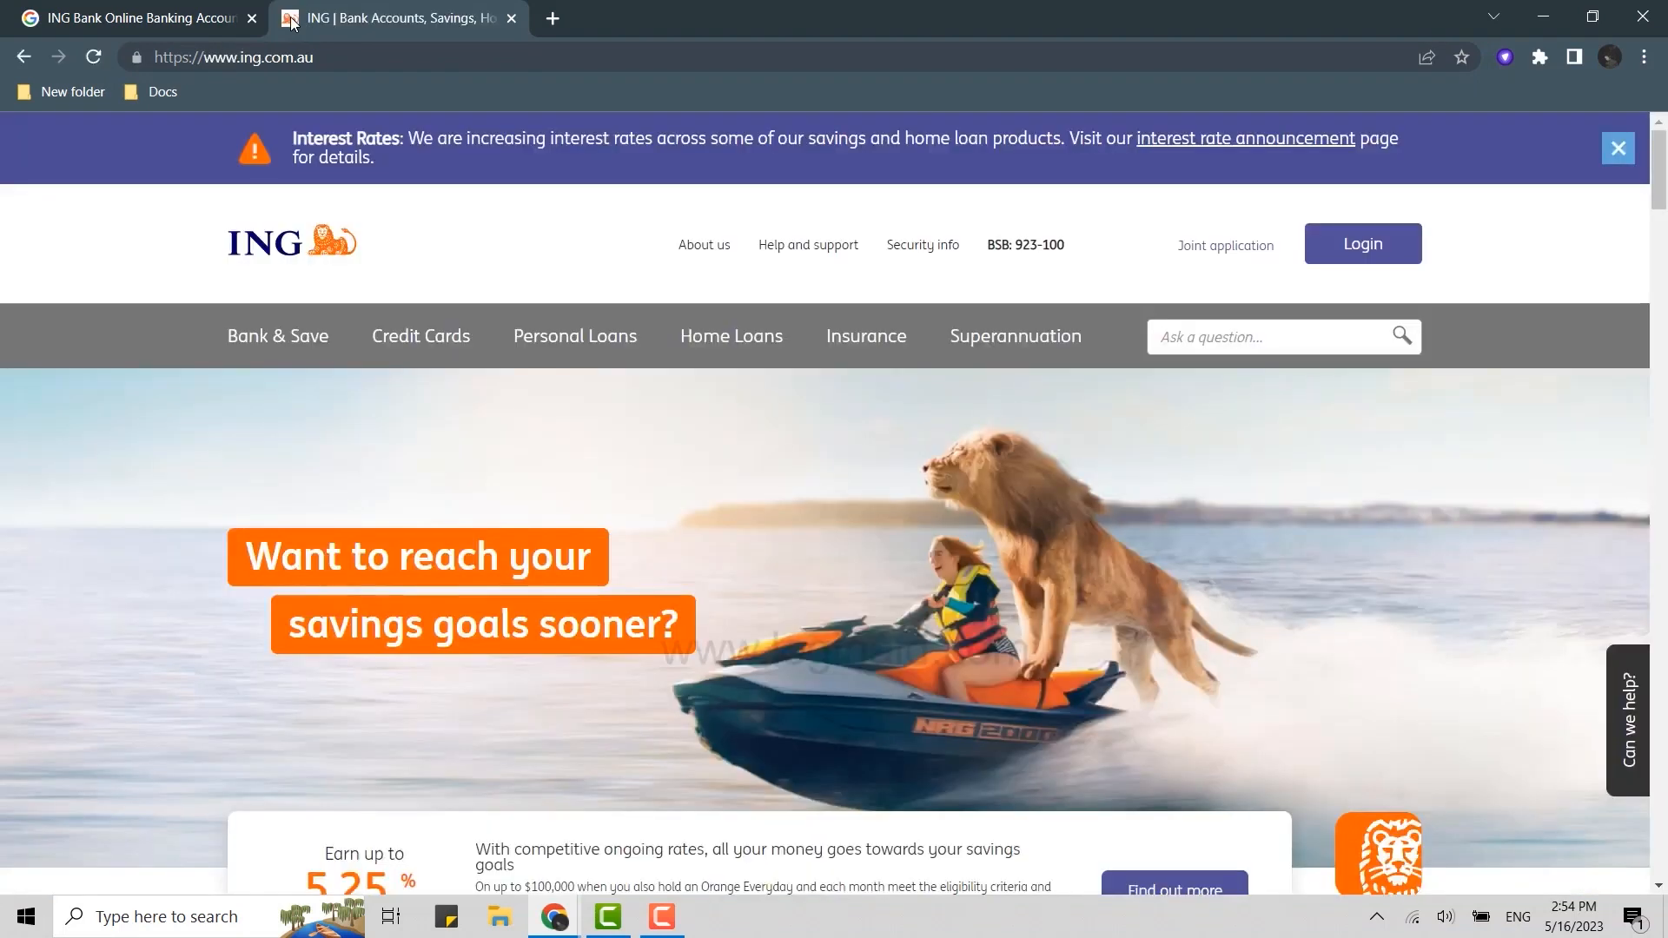
mouse_move(362, 138)
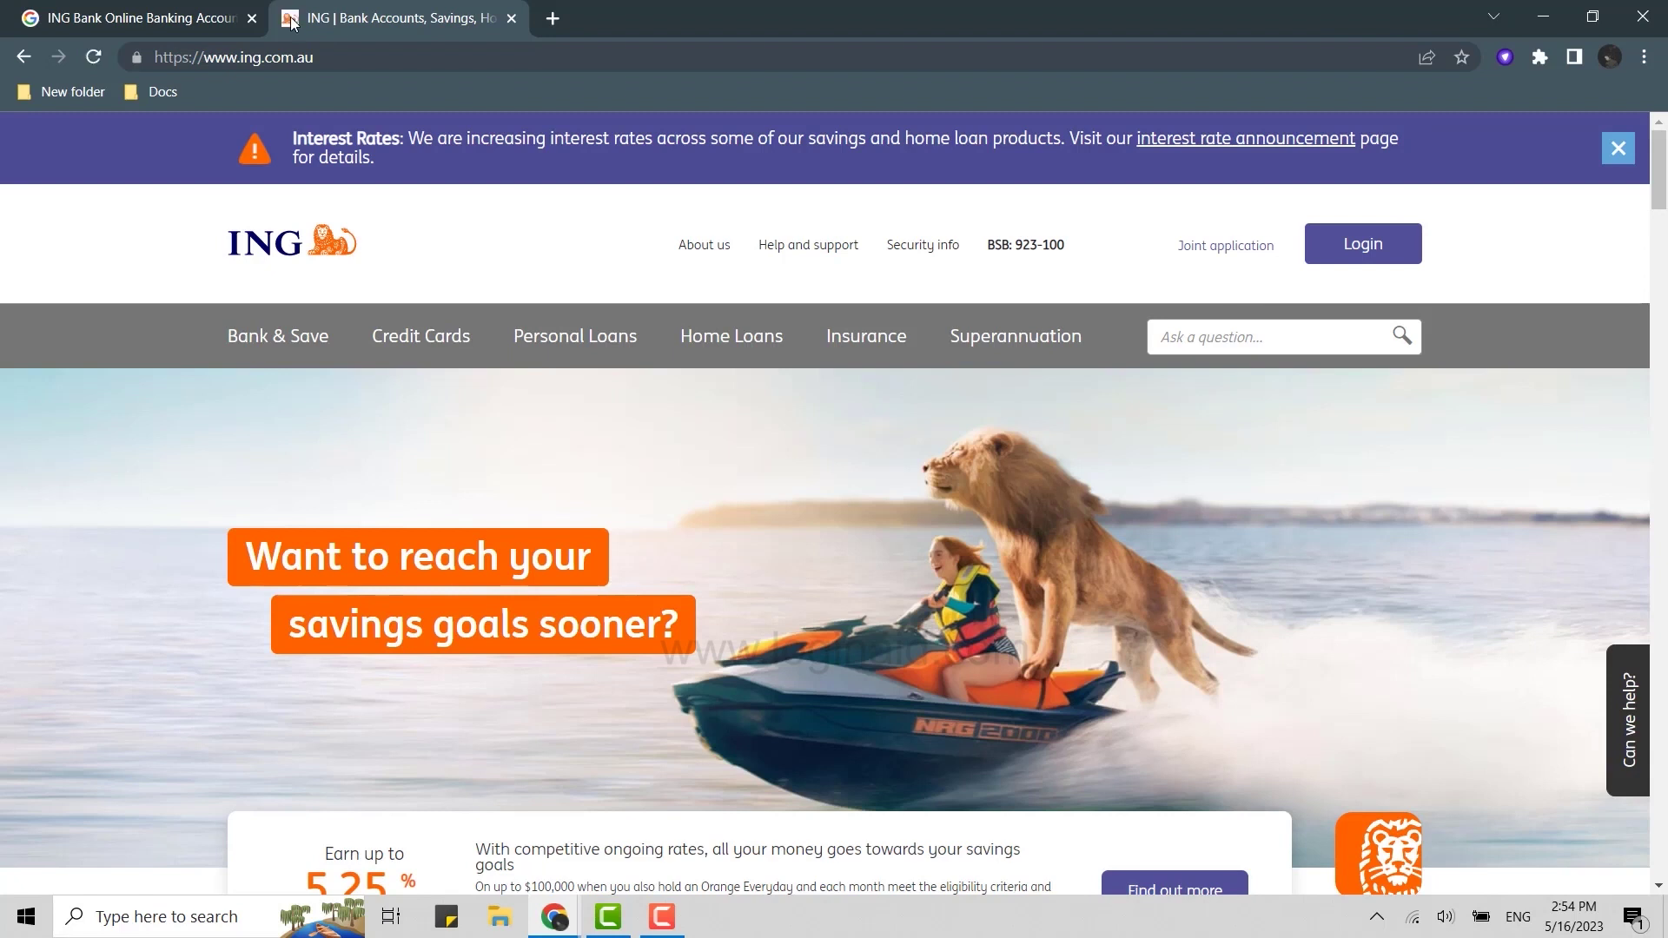
mouse_move(983, 486)
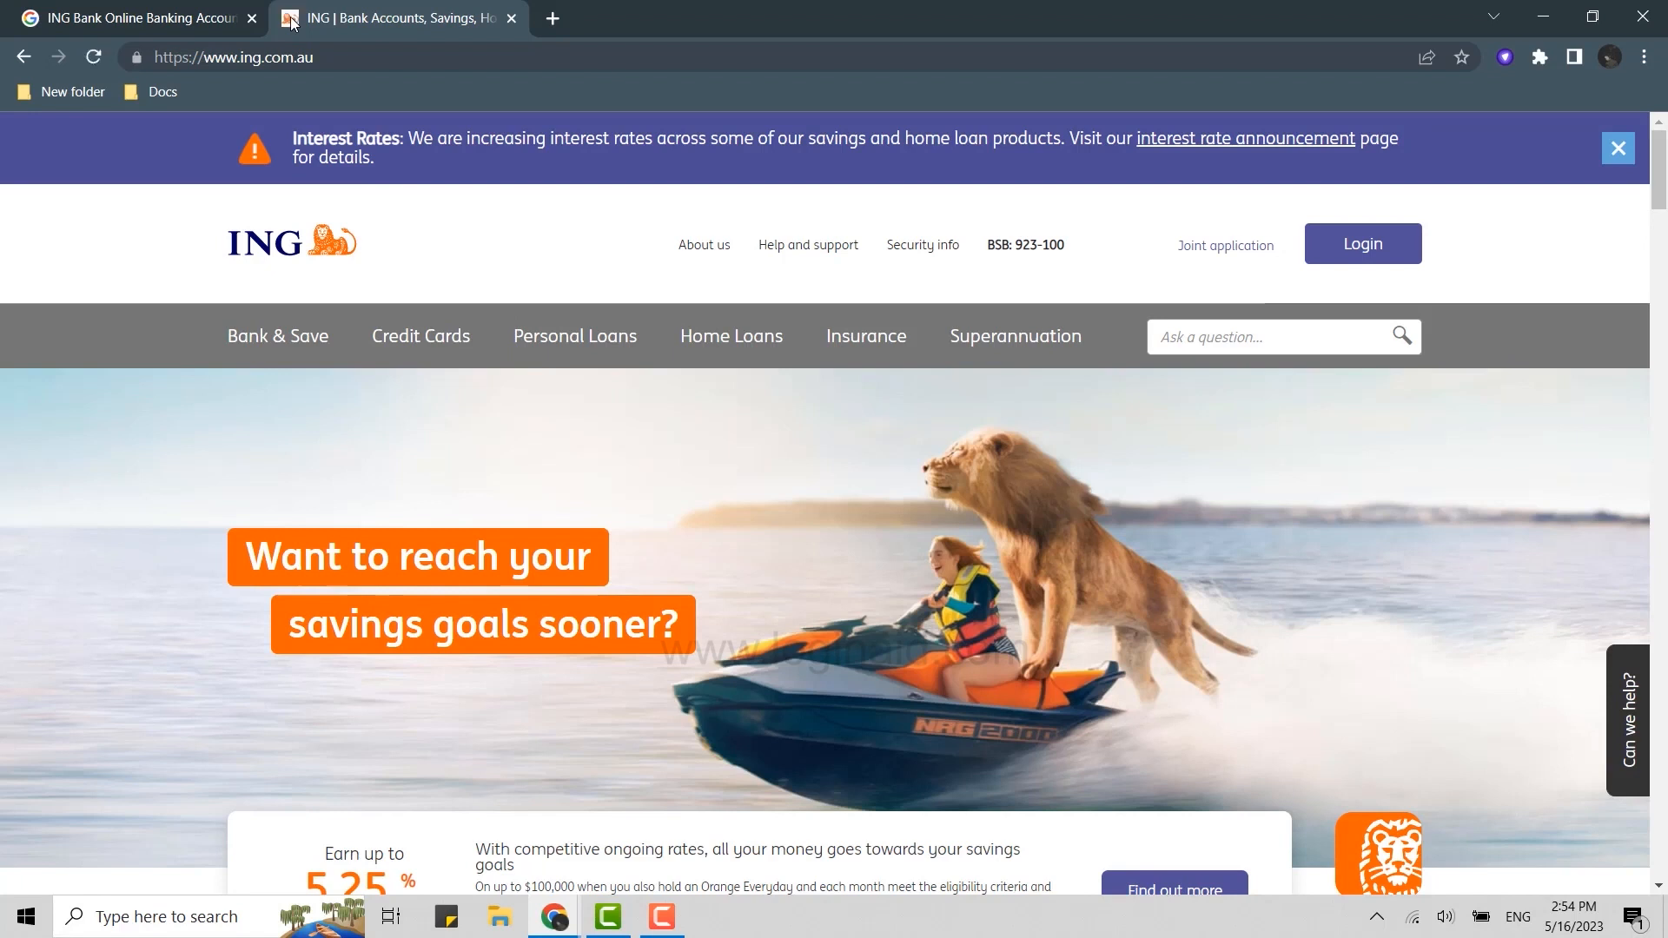
mouse_move(1174, 462)
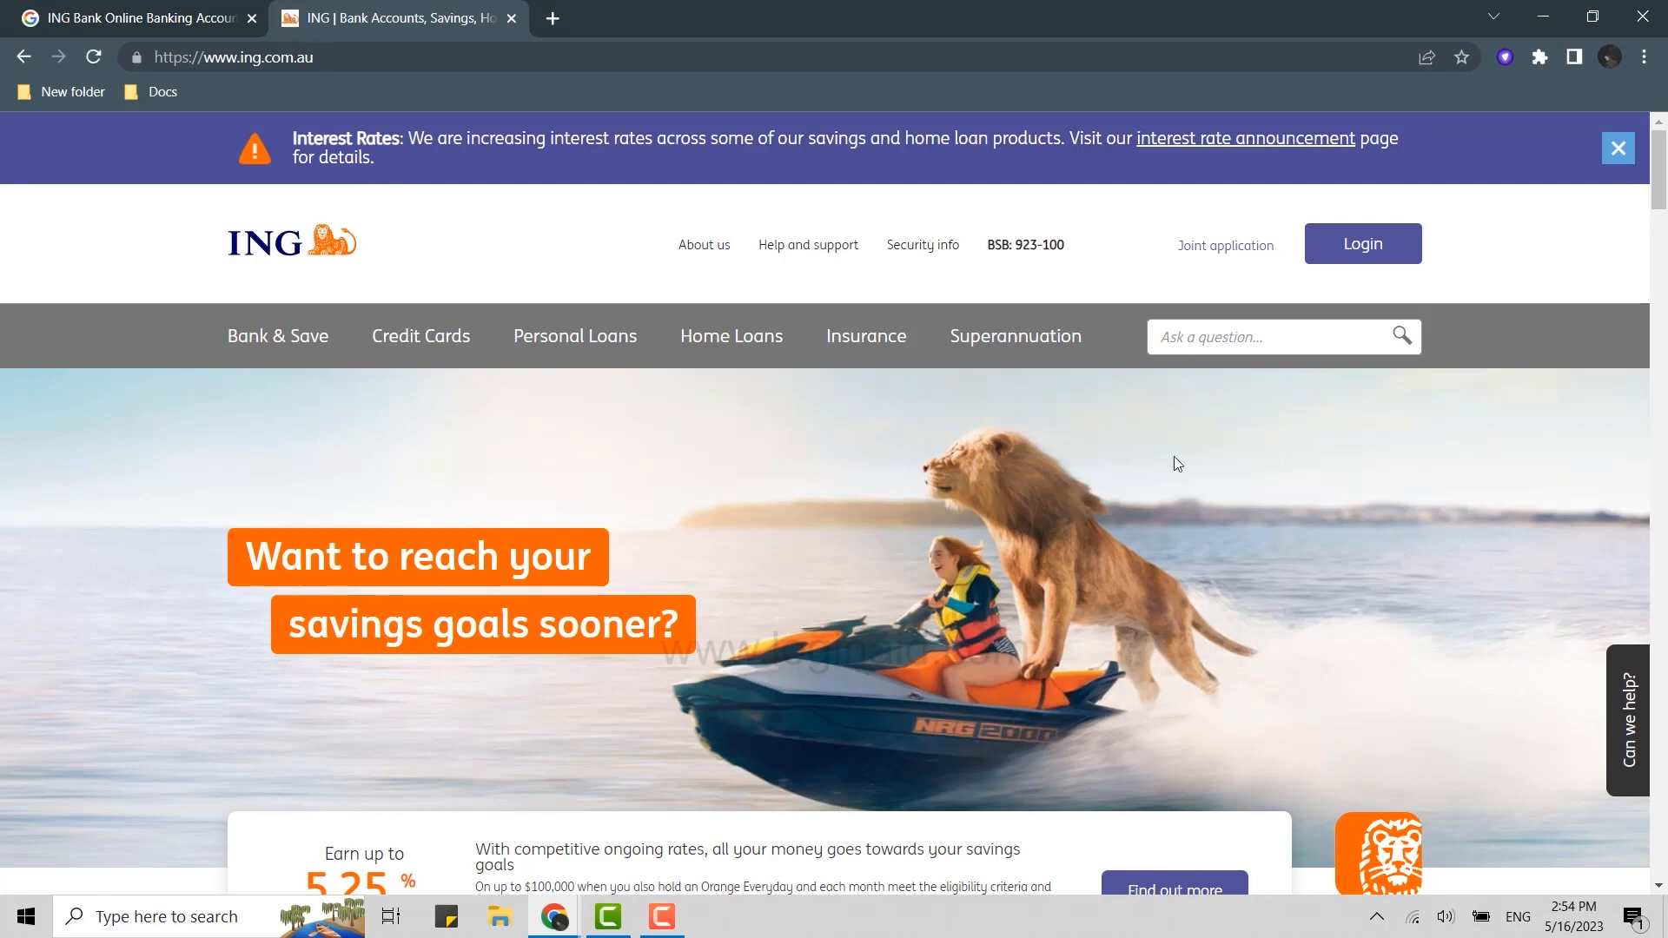
mouse_move(789, 442)
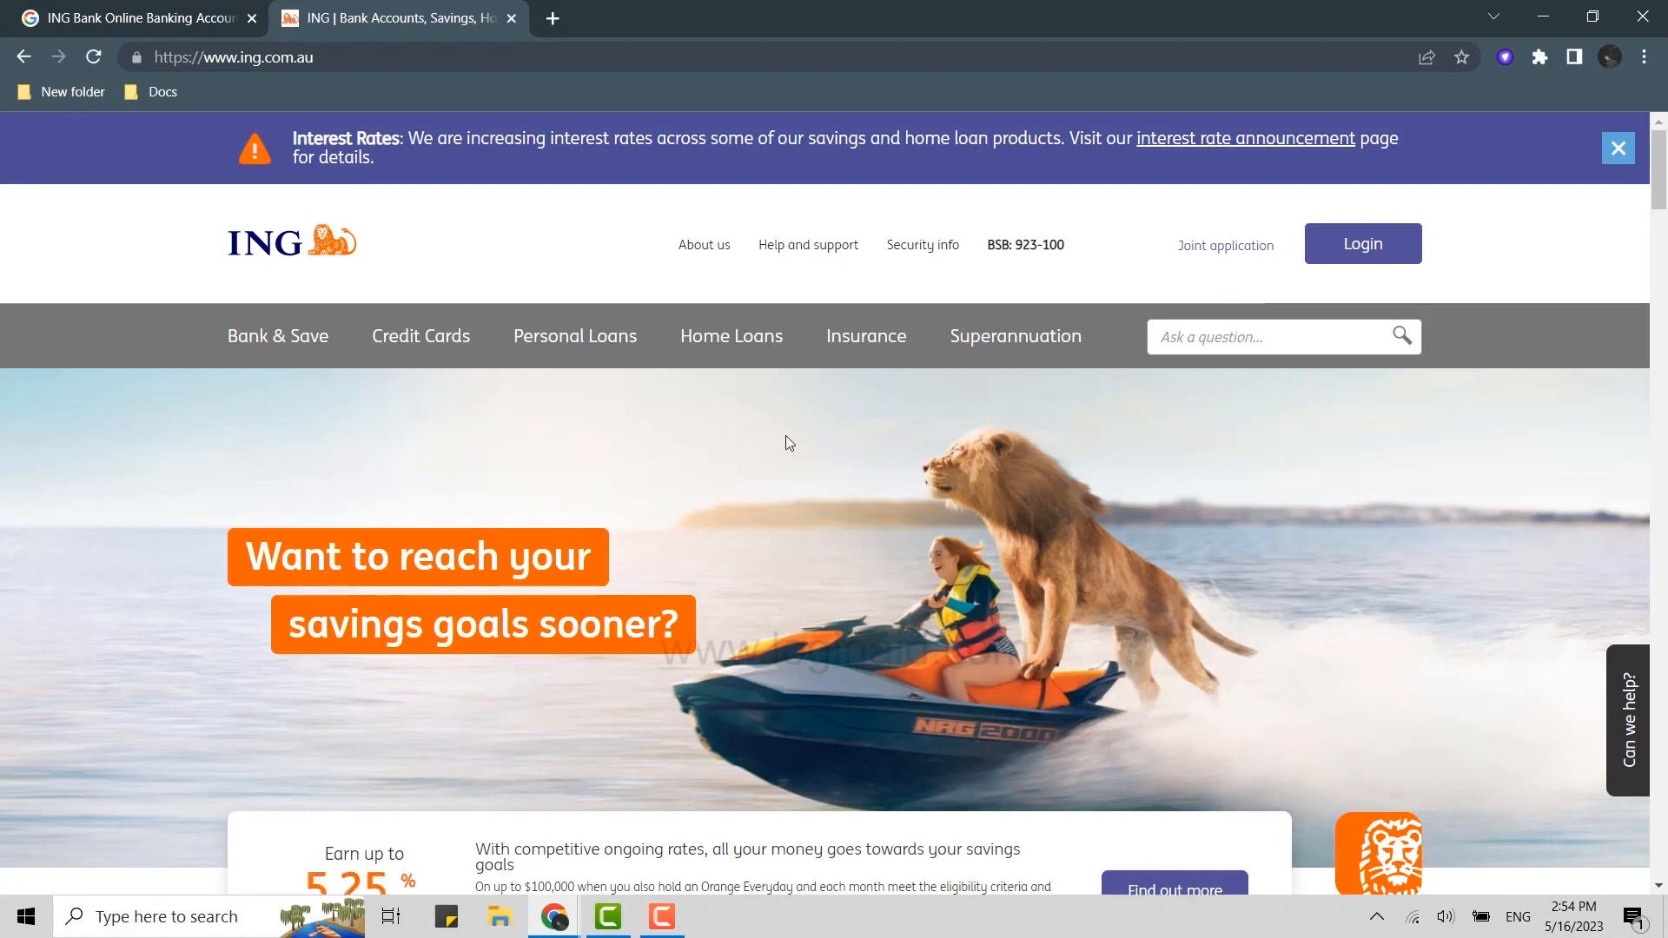
Go to the secure banking login page via the homepage header Login button
left_click(1362, 243)
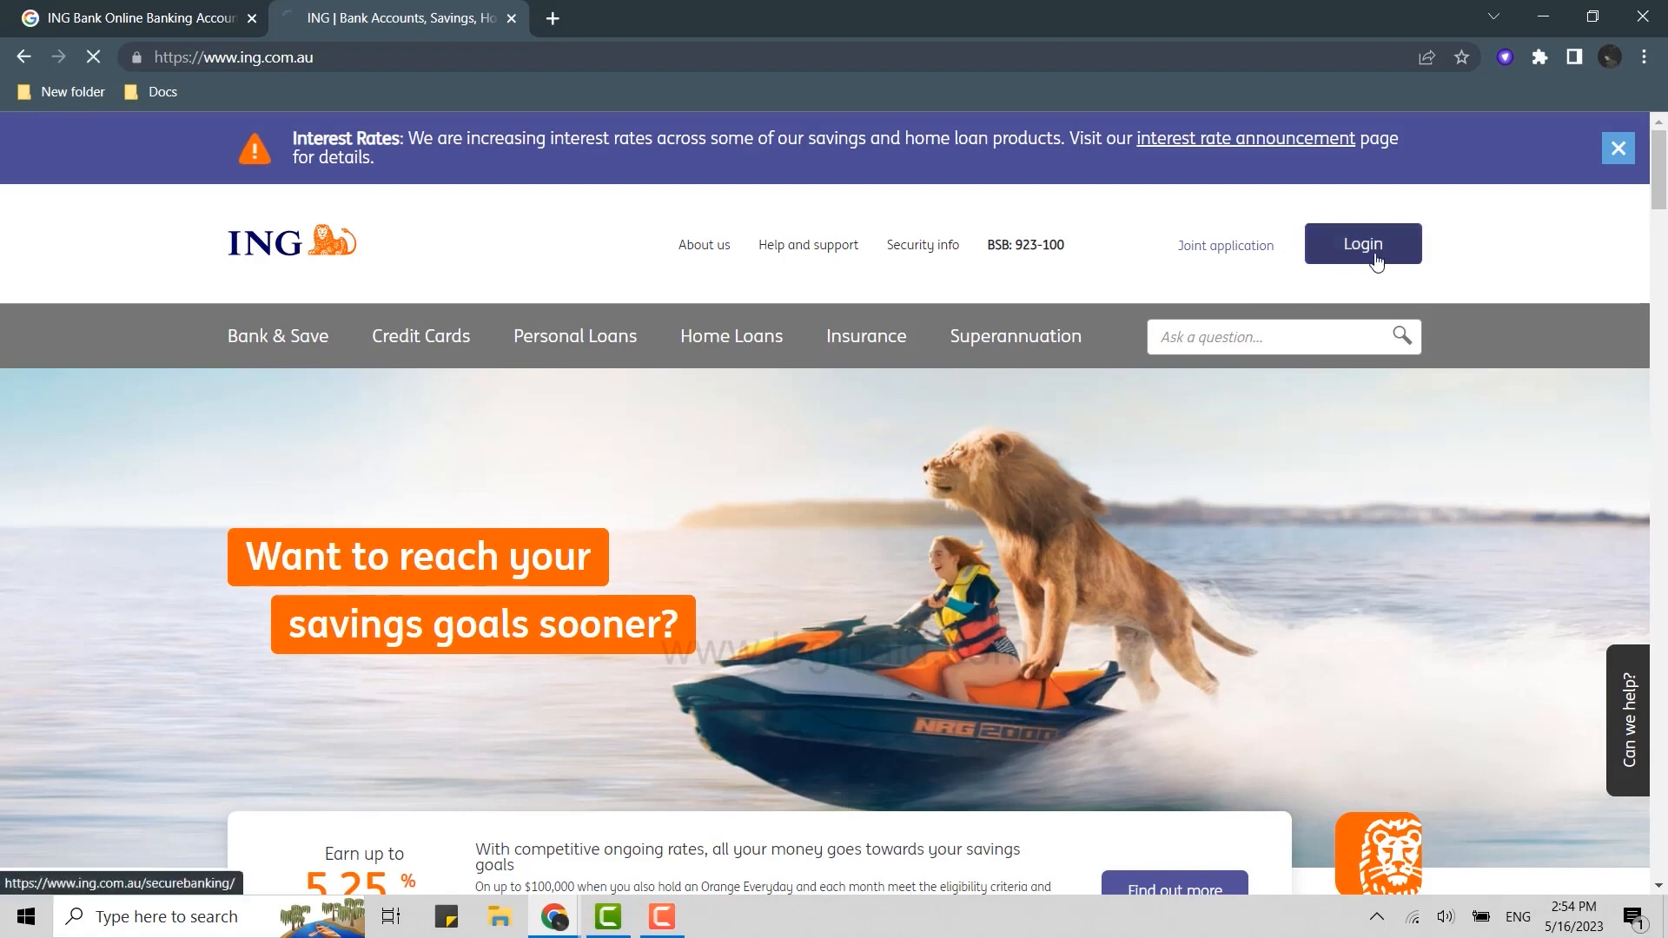
left_click(1362, 244)
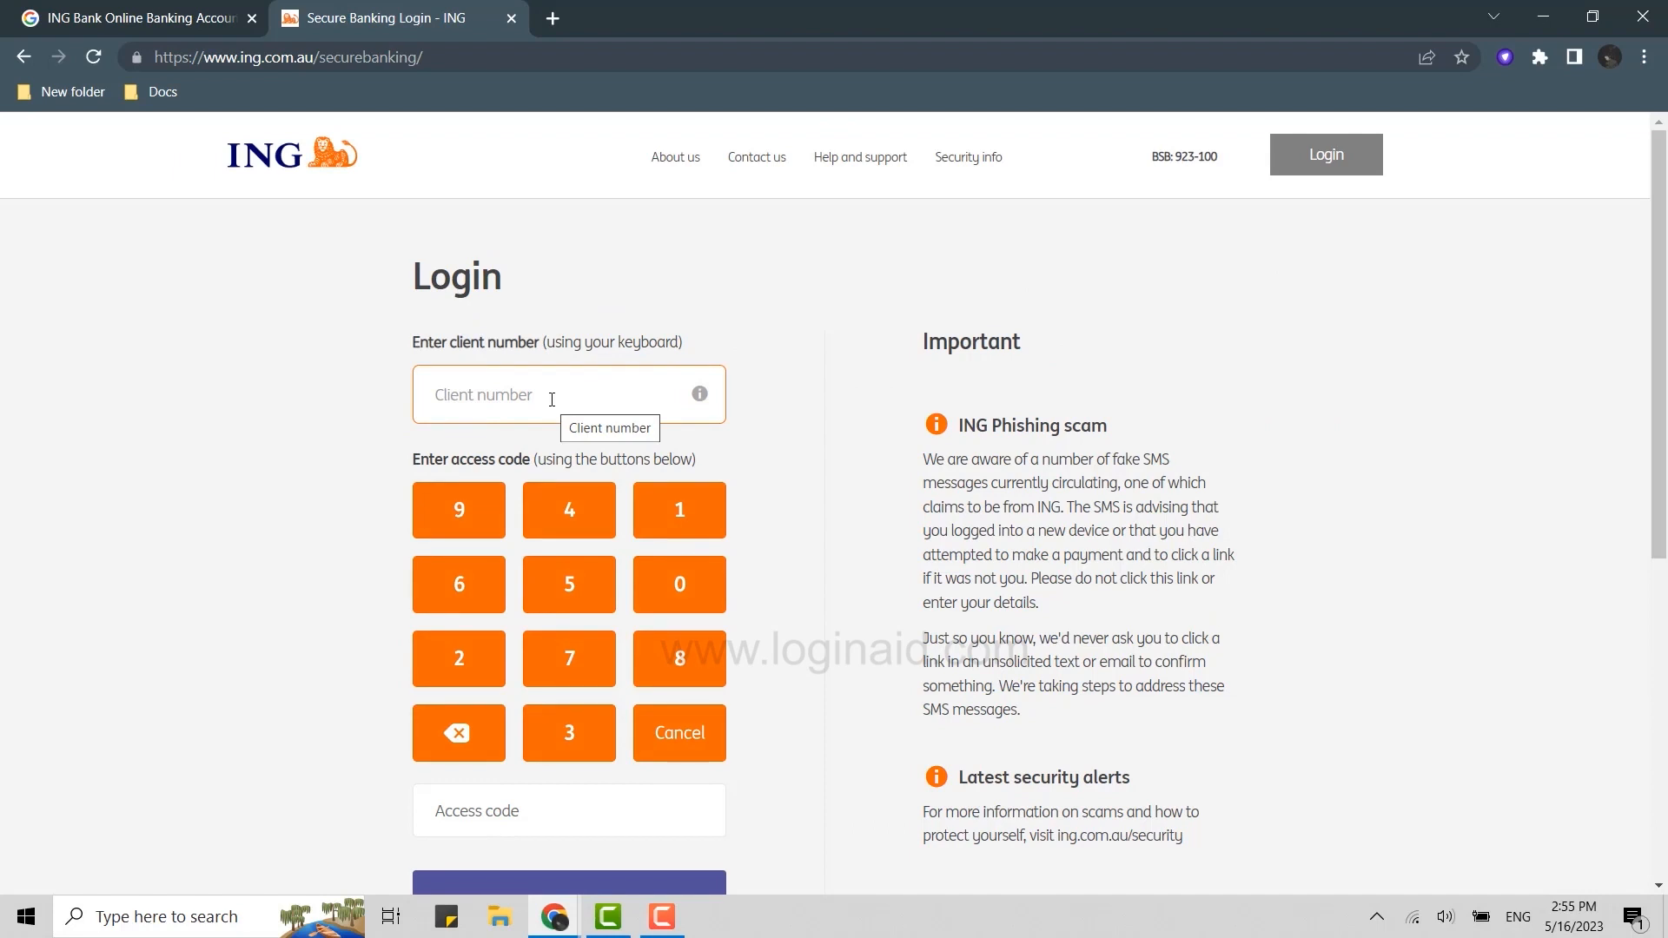
type("28647593")
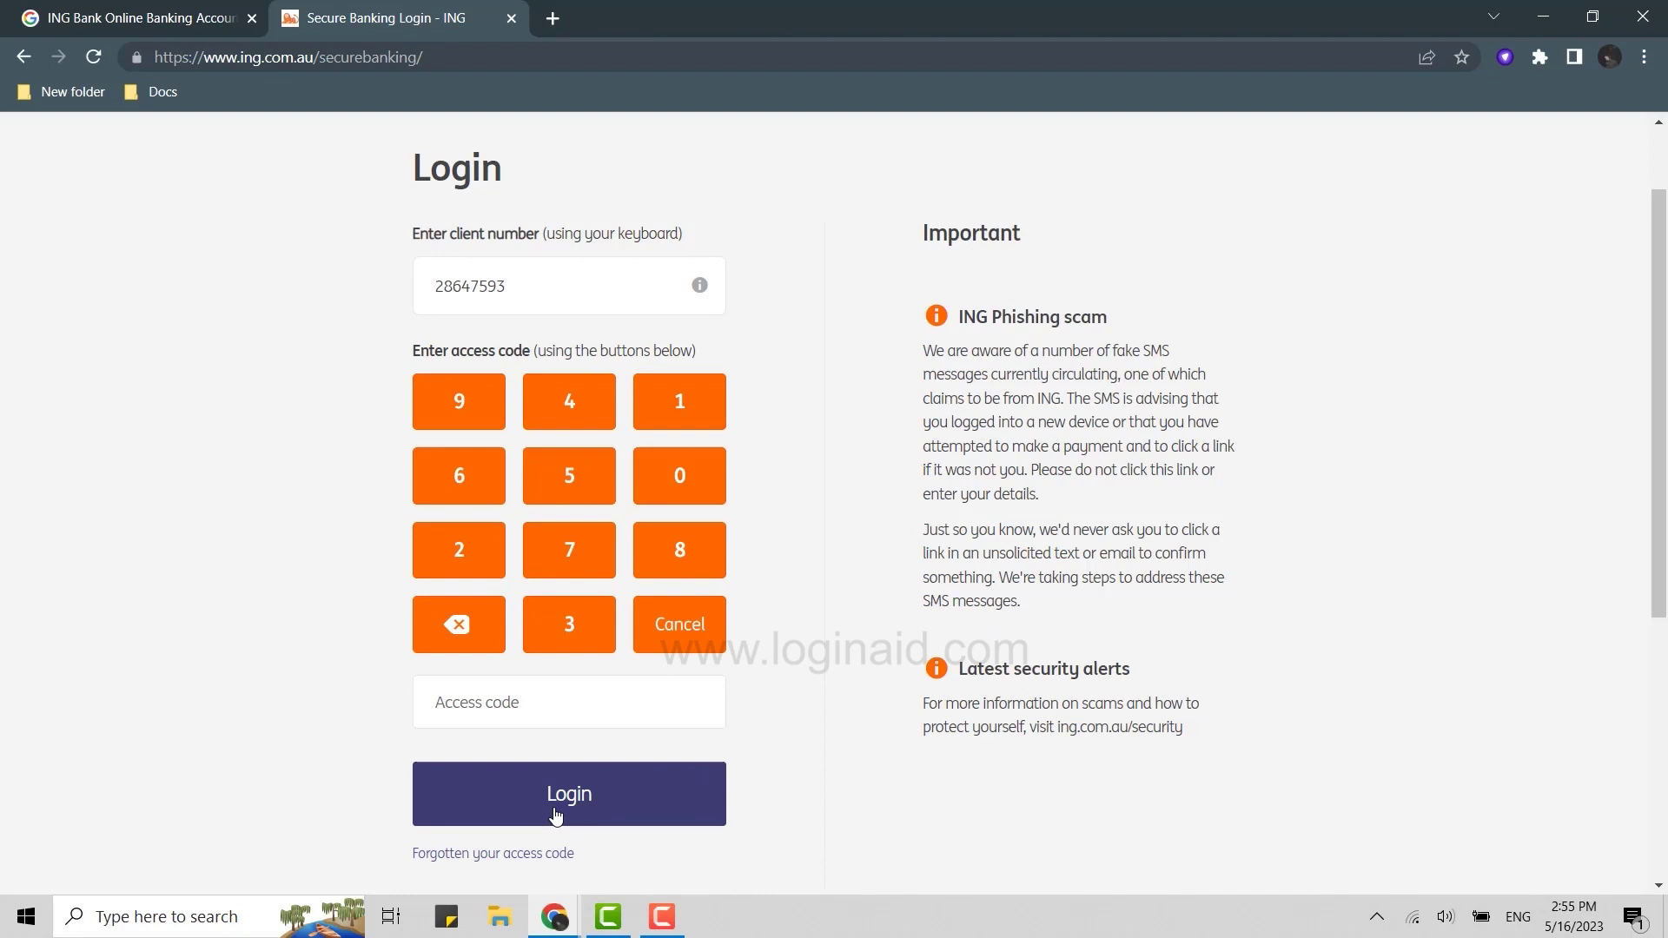
mouse_move(549, 705)
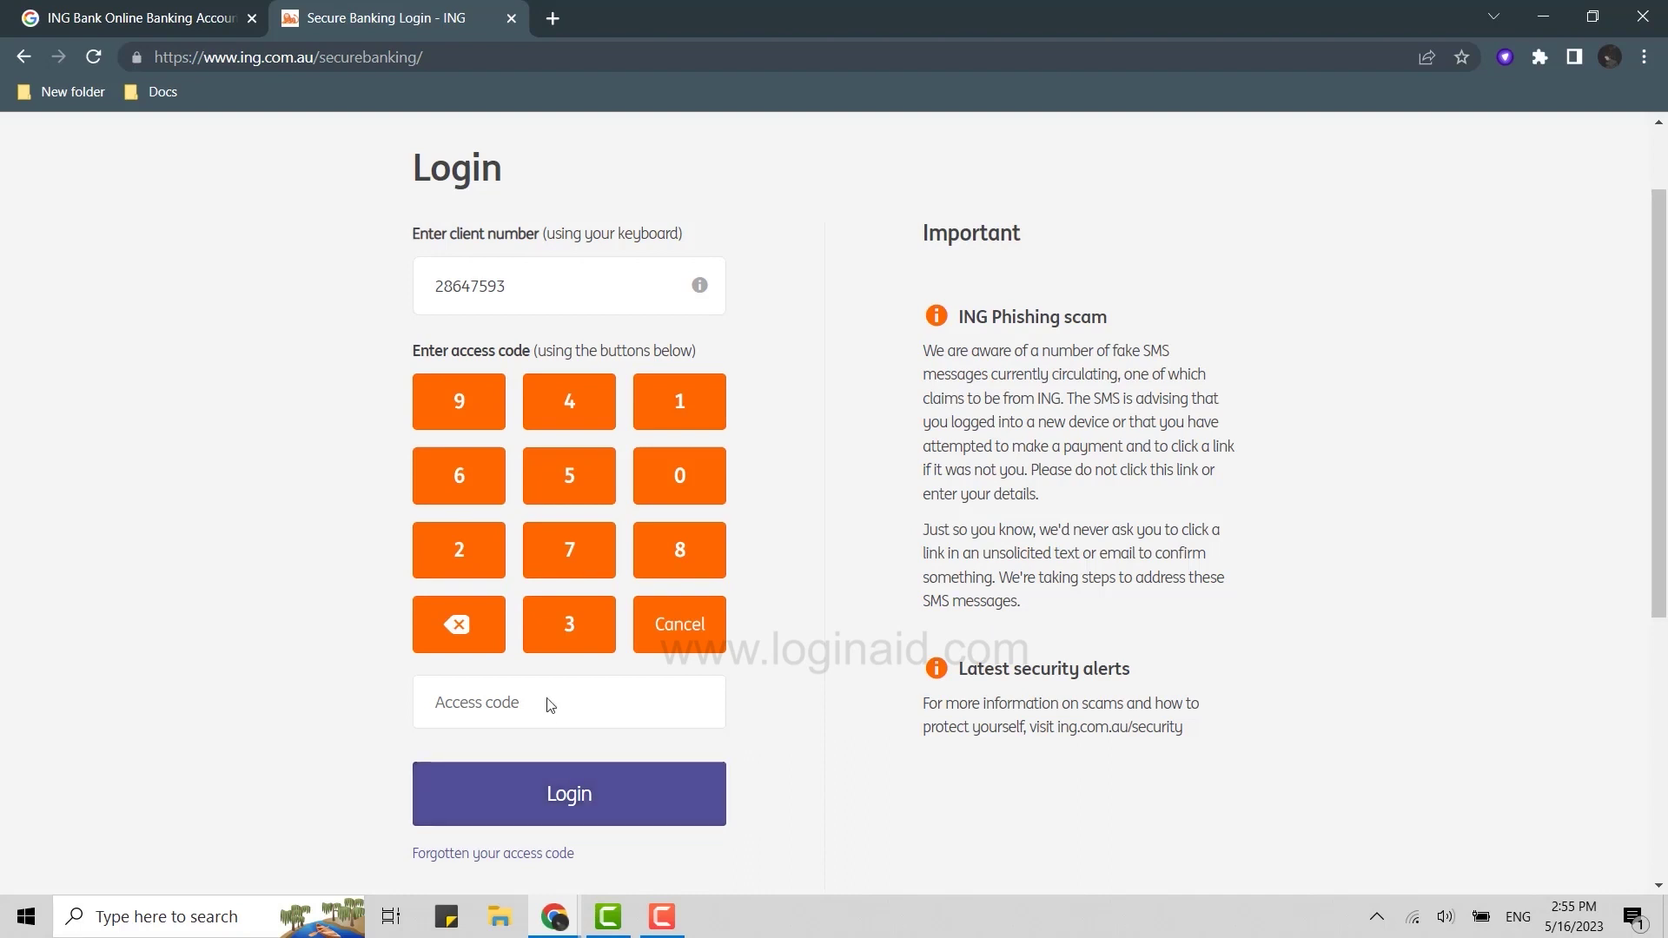